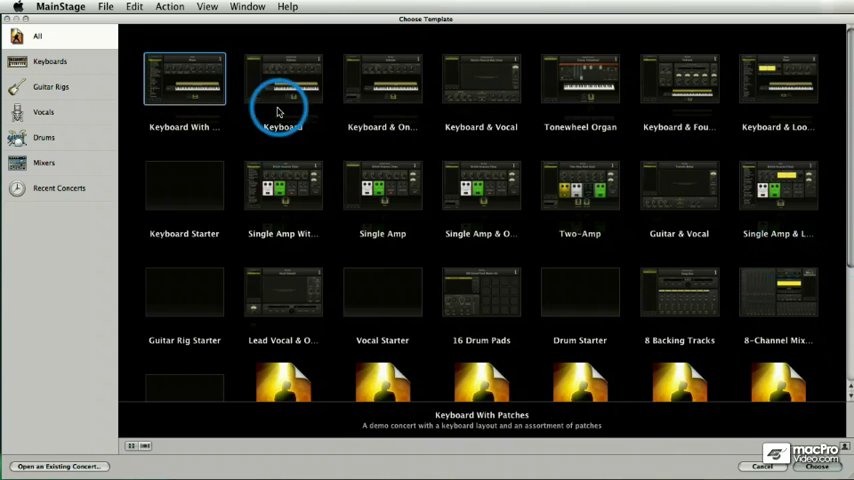
- Select a keyboard template in the Choose Template dialog to read its description
left_click(283, 186)
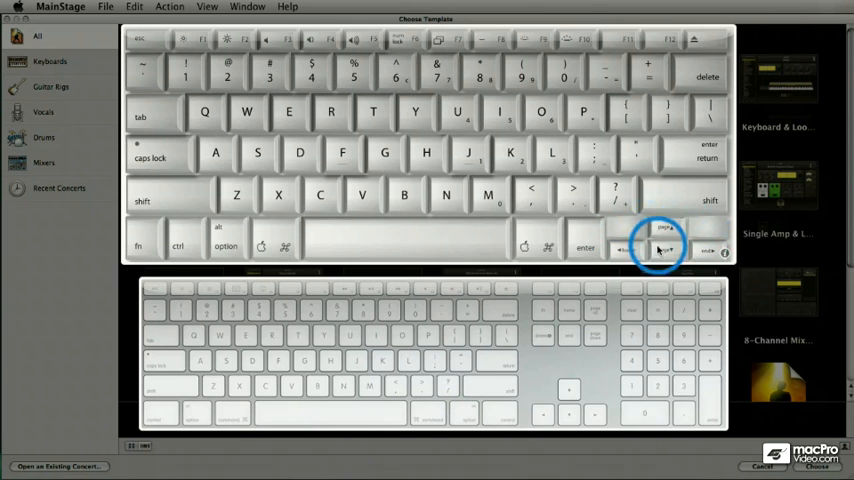
mouse_move(570, 390)
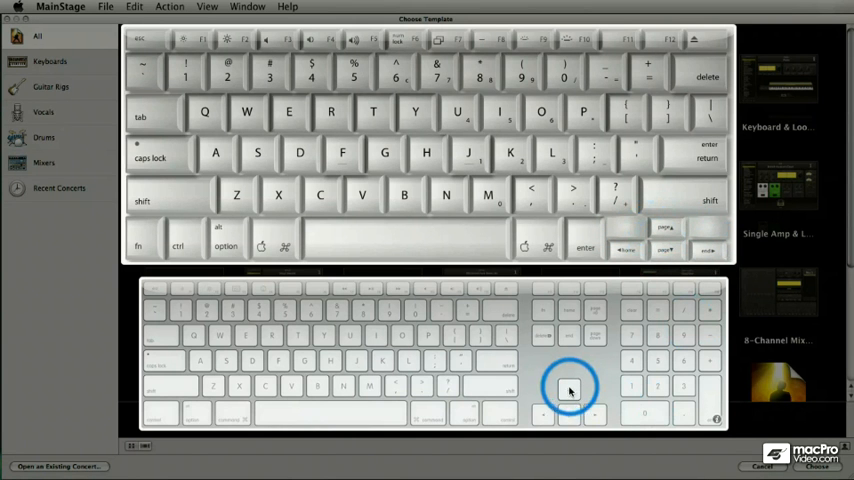
mouse_move(575, 415)
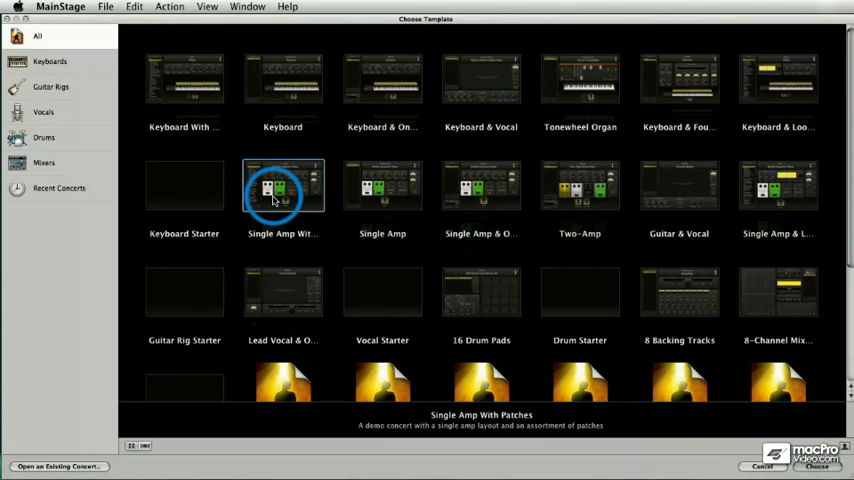
- Step through Single Amp With Patches and neighbouring templates, landing on Keyboard With Patches
left_click(481, 292)
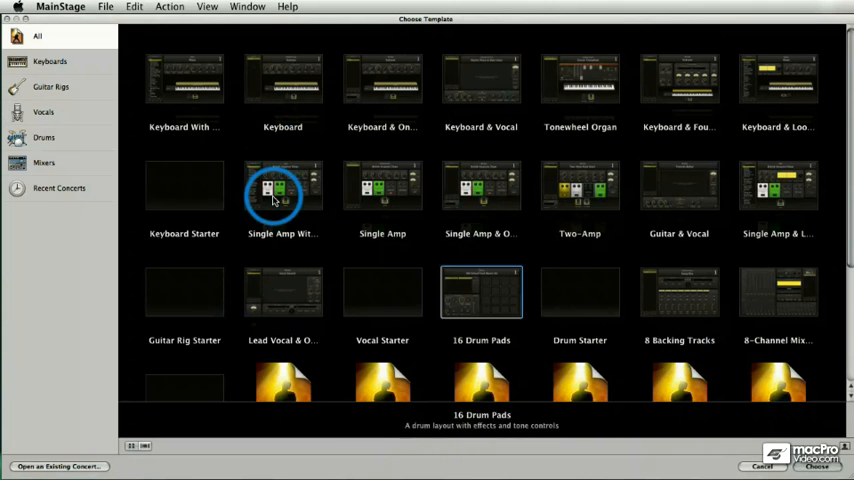
left_click(579, 291)
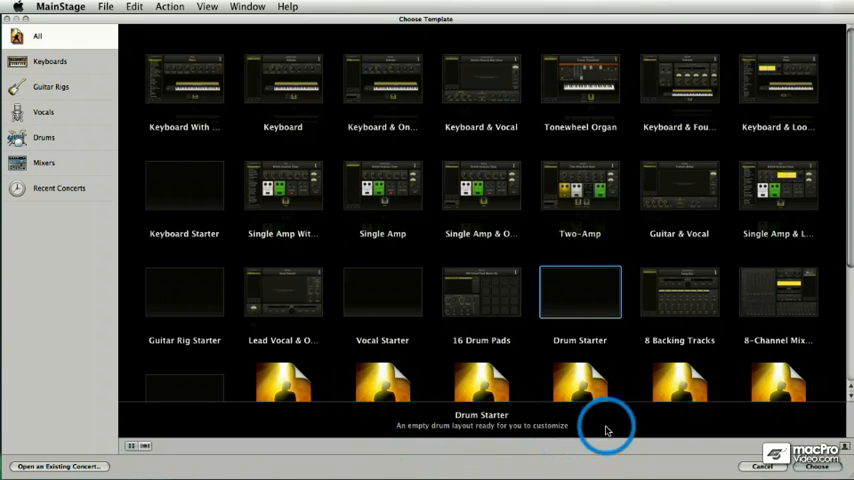
left_click(679, 291)
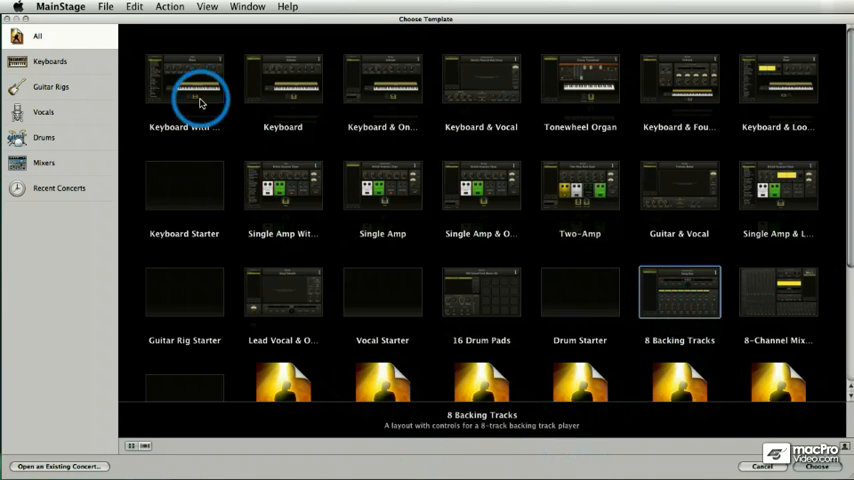
left_click(184, 78)
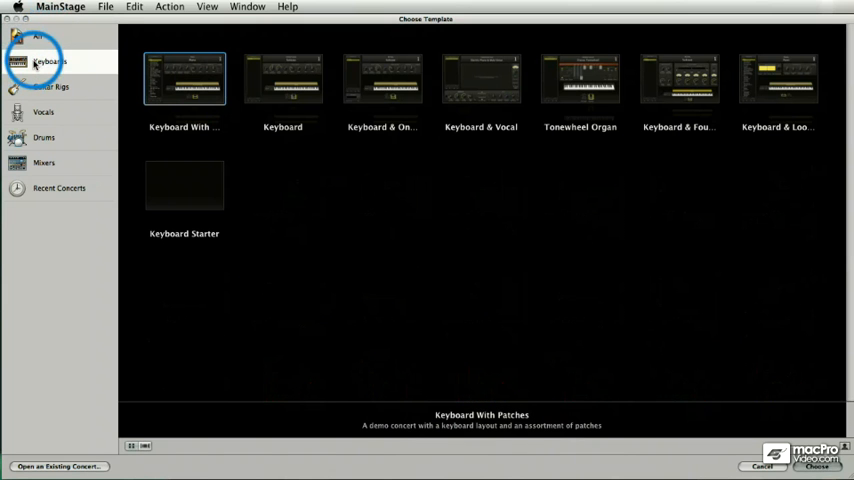
- Filter the sidebar through Guitar Rigs and Vocals, ending on the Keyboards category
left_click(50, 86)
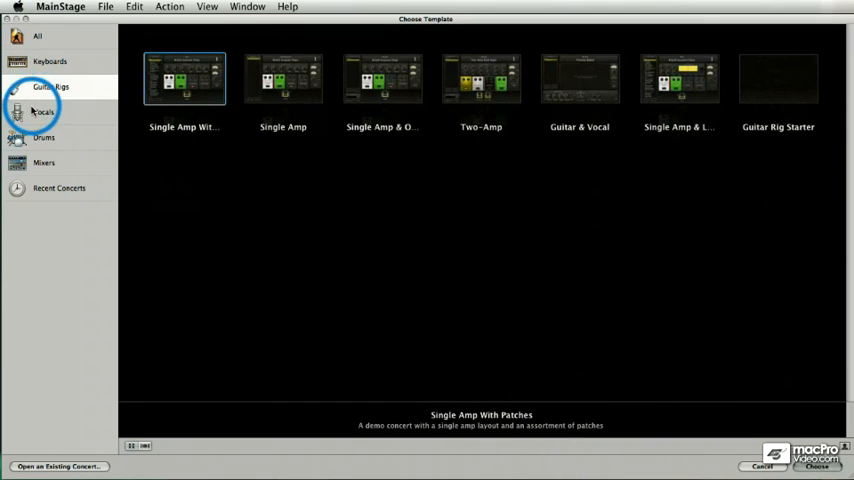
left_click(43, 111)
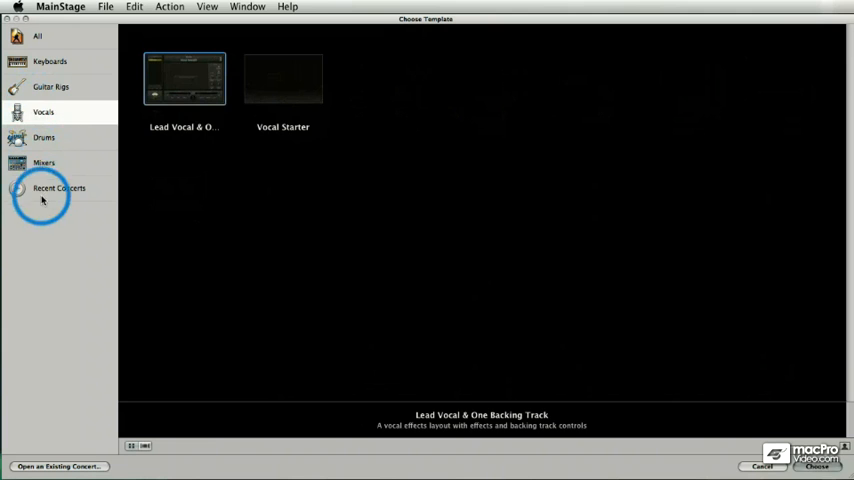
left_click(58, 188)
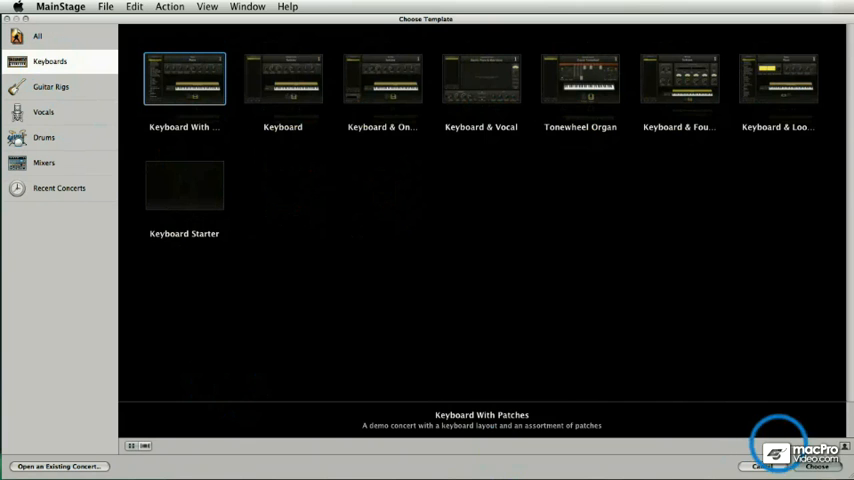
- Switch the chooser to Cover Flow and browse the Keyboard & Vocal previews
double_click(184, 78)
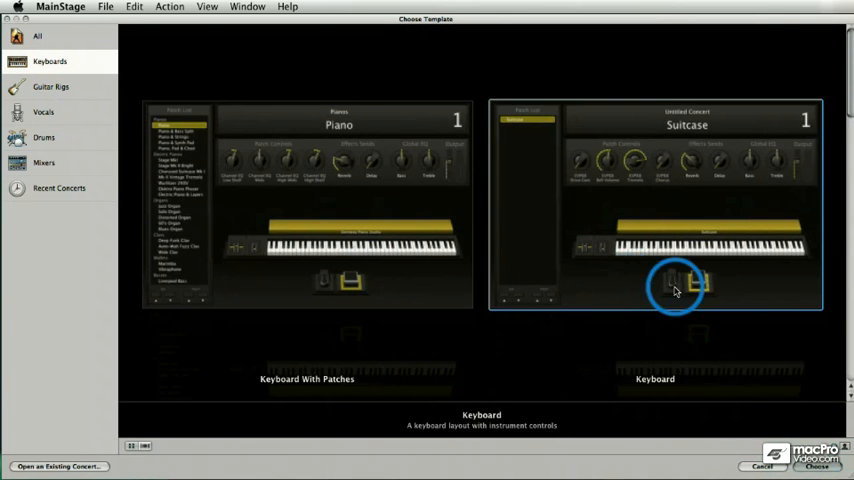
mouse_move(565, 250)
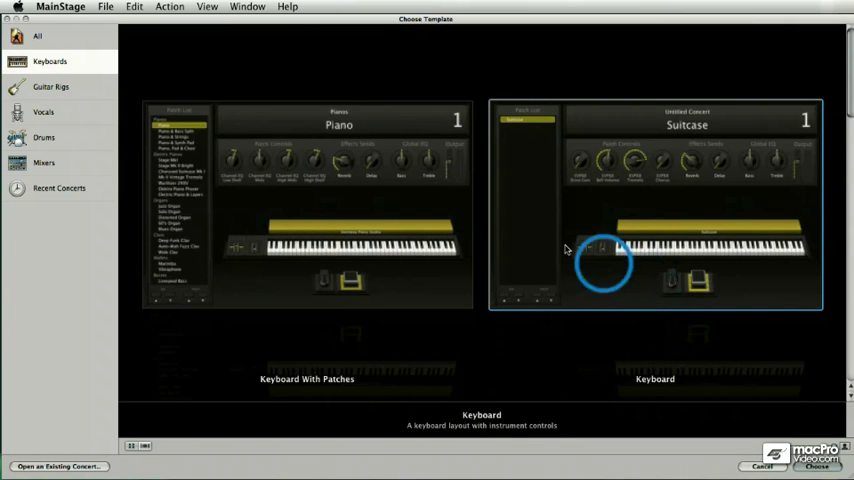
mouse_move(702, 165)
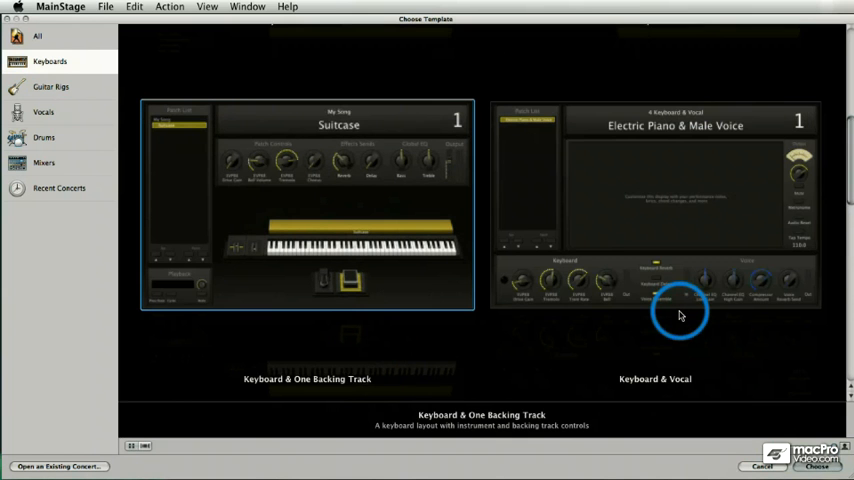
left_click(50, 86)
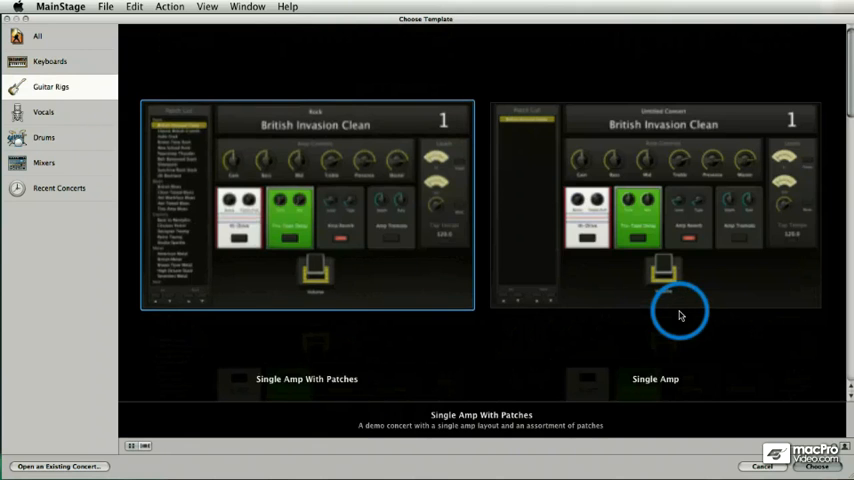
left_click(50, 61)
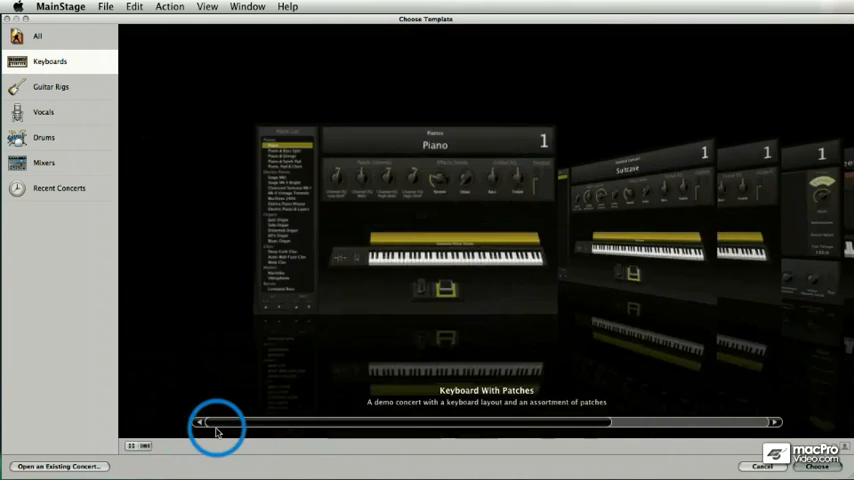
- Drag the Cover Flow scrollbar so Keyboard With Patches is centred in the carousel
left_click_drag(215, 422, 255, 422)
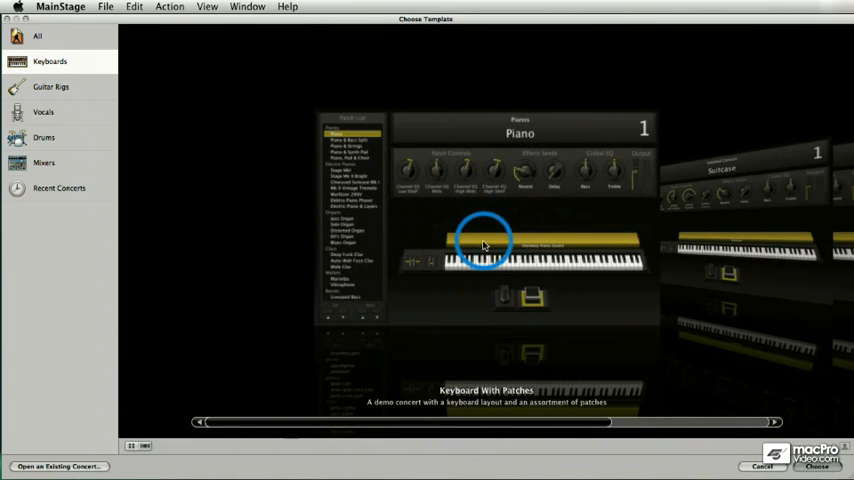
mouse_move(477, 315)
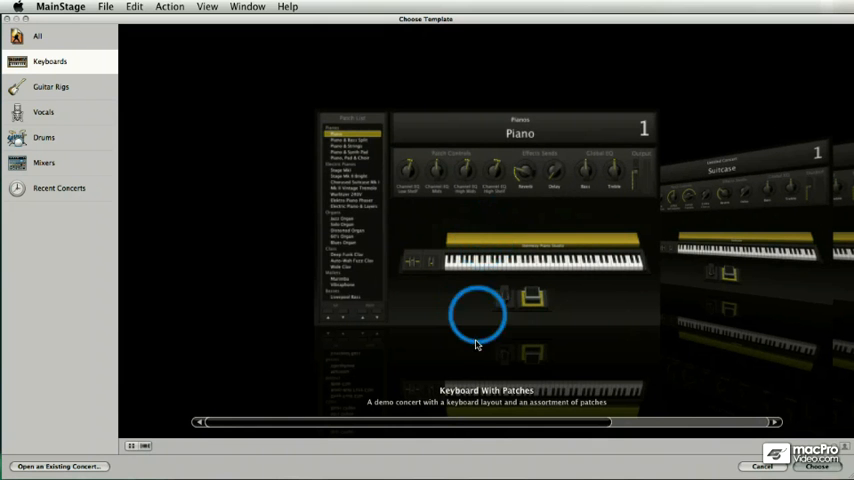
mouse_move(520, 224)
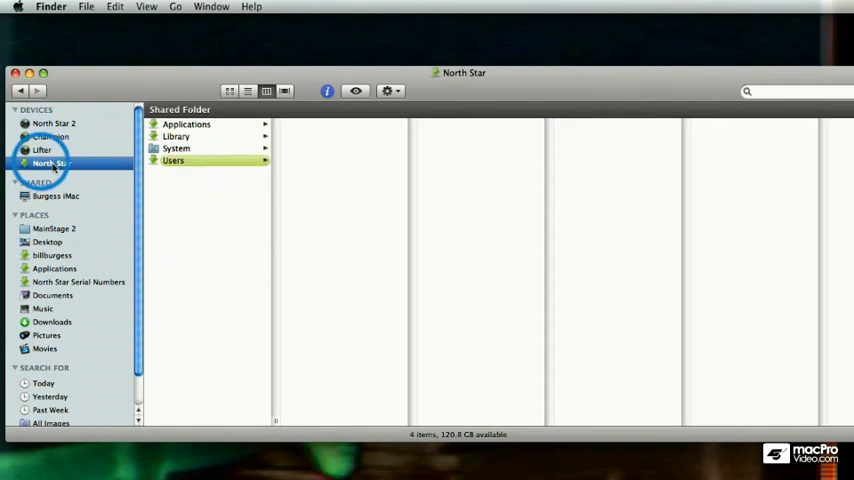
mouse_move(163, 140)
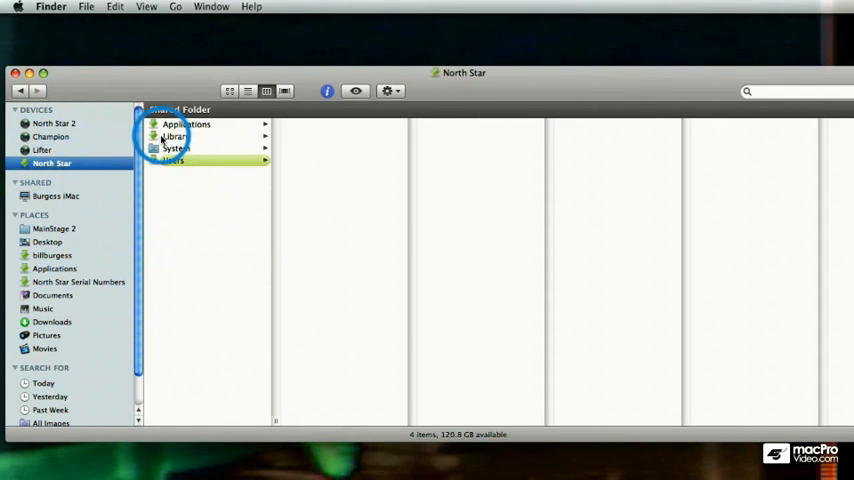
- Navigate North Star › Library › Application Support › Logic in column view
left_click(176, 135)
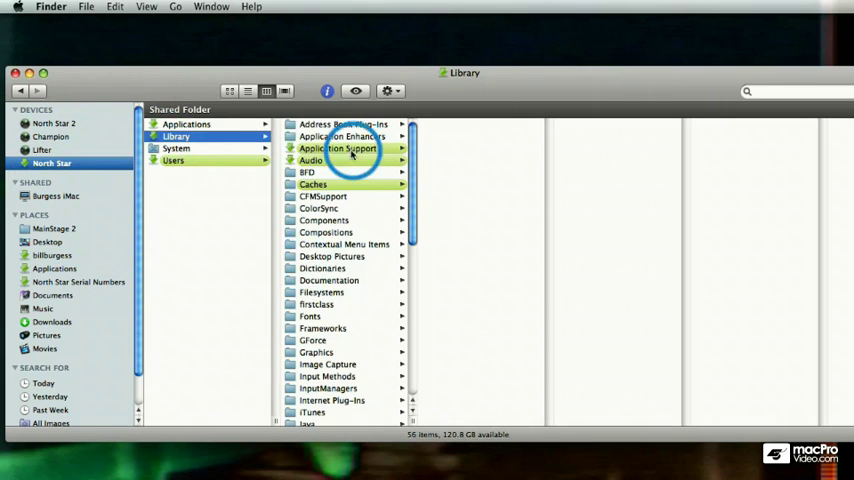
left_click(337, 148)
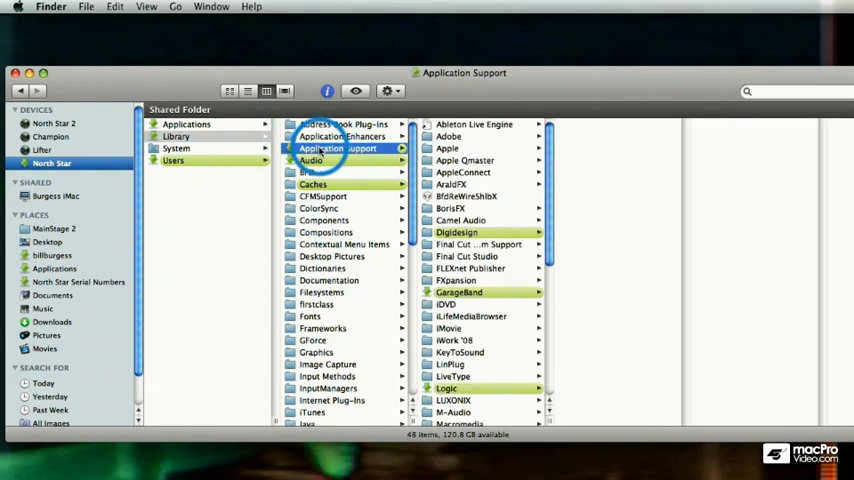
left_click(446, 388)
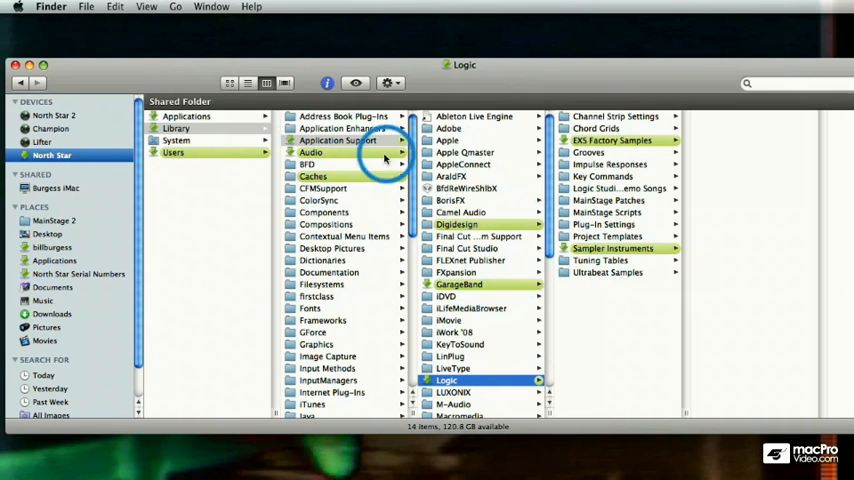
mouse_move(552, 266)
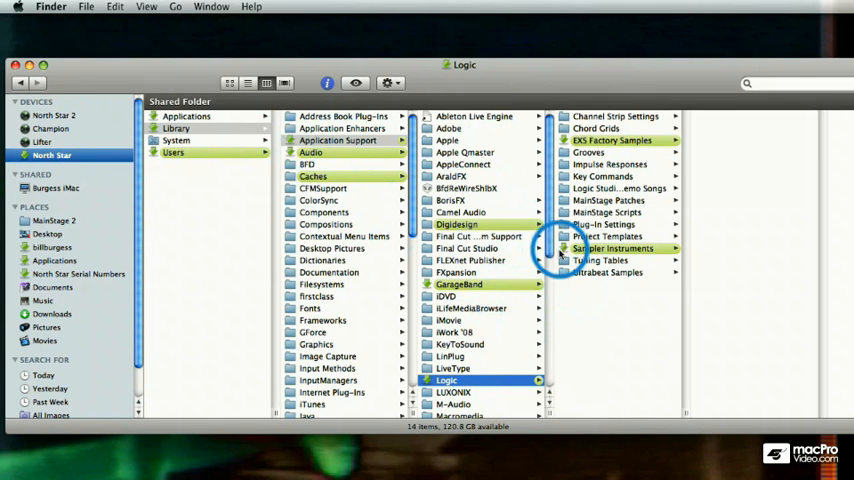
- Glance at the iWork '08 folder and its context menu, then return to the Logic folder
left_click(455, 331)
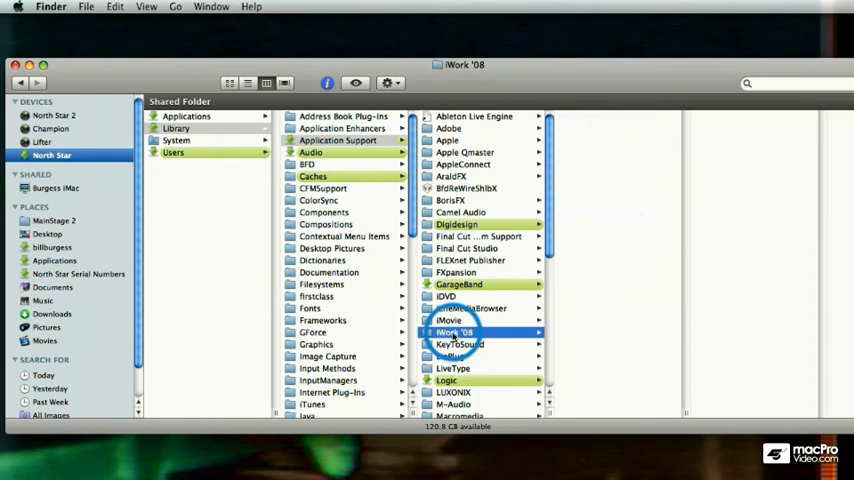
right_click(455, 332)
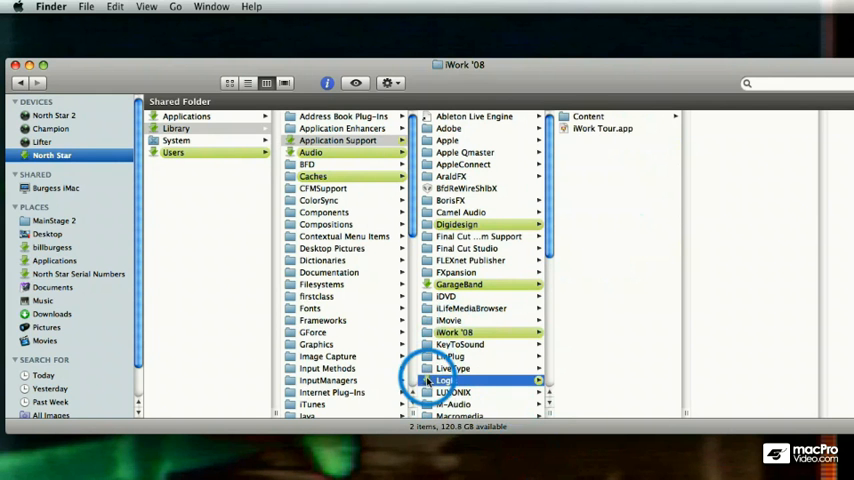
left_click(446, 380)
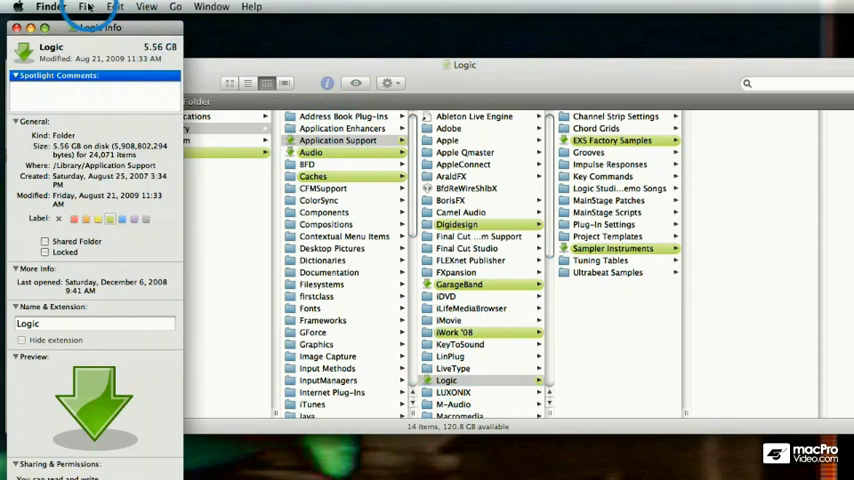
left_click(86, 7)
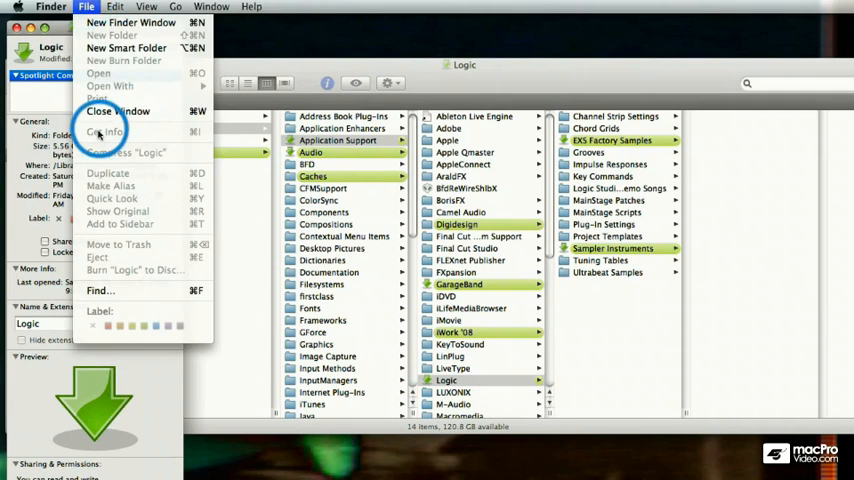
left_click(105, 132)
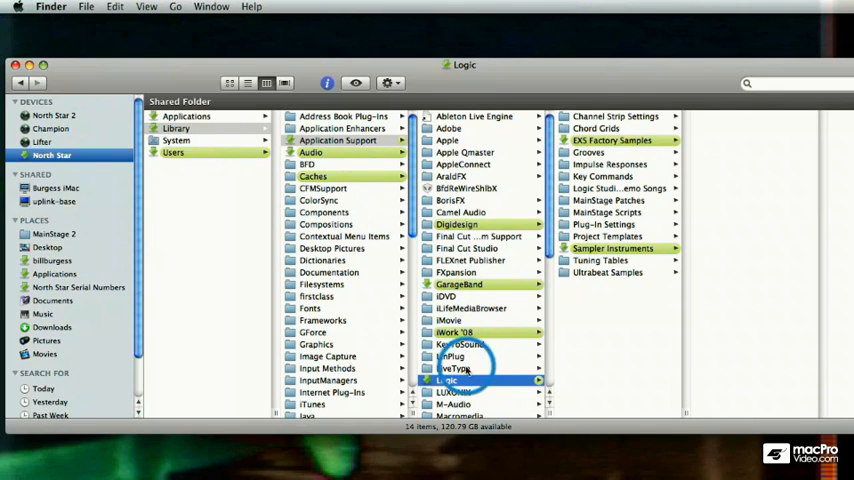
left_click(115, 8)
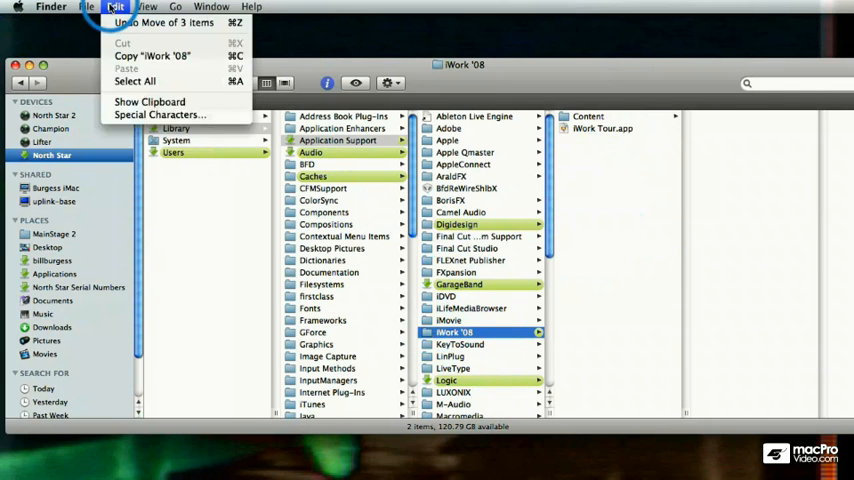
left_click(86, 7)
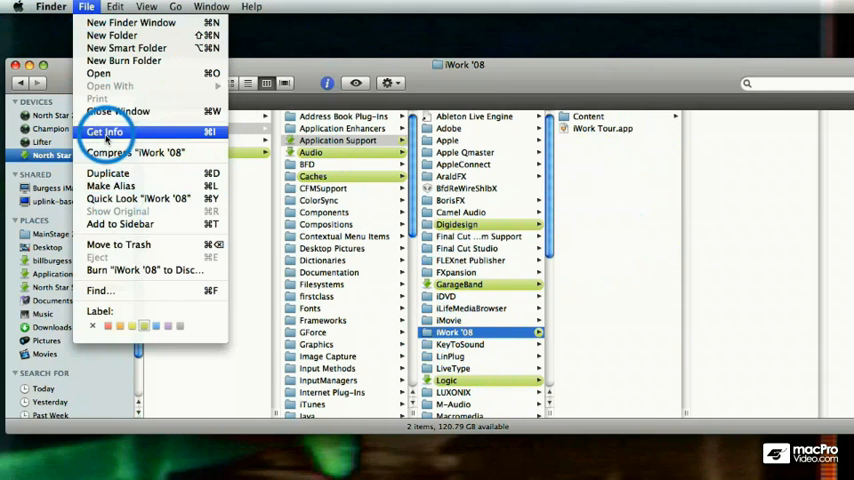
left_click(104, 131)
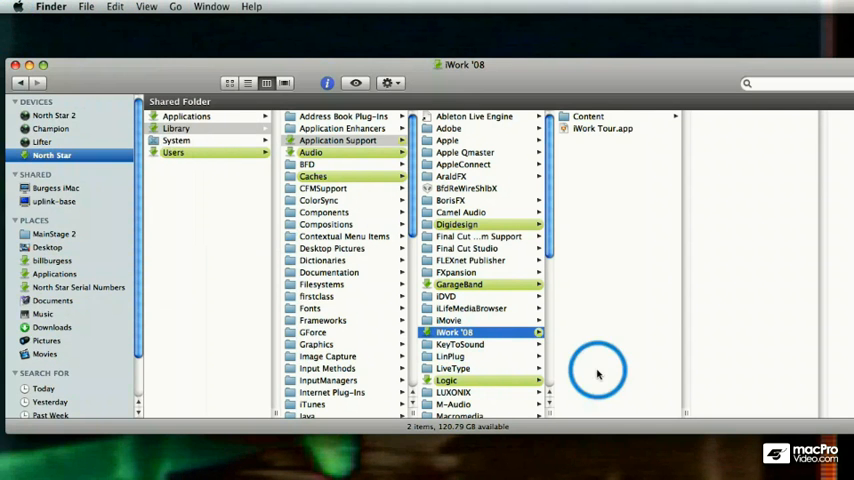
- Browse Logic's Project Templates, viewing the Compose and Produce template folders
left_click(446, 380)
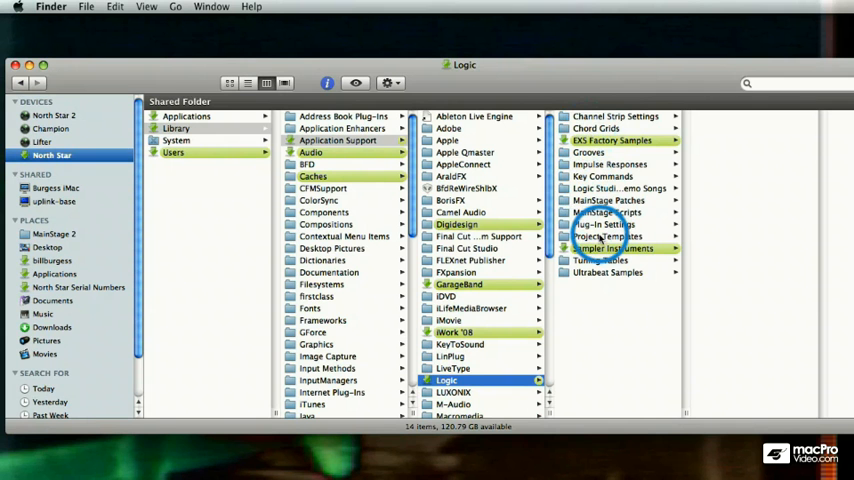
left_click(607, 236)
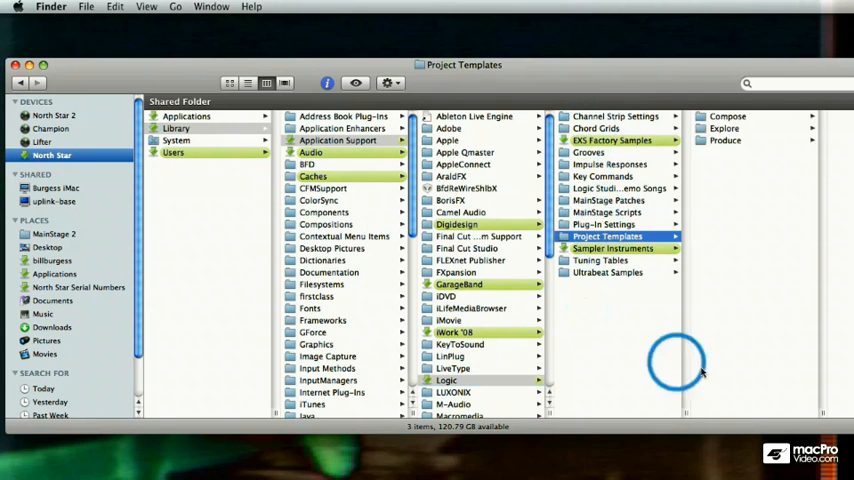
mouse_move(718, 140)
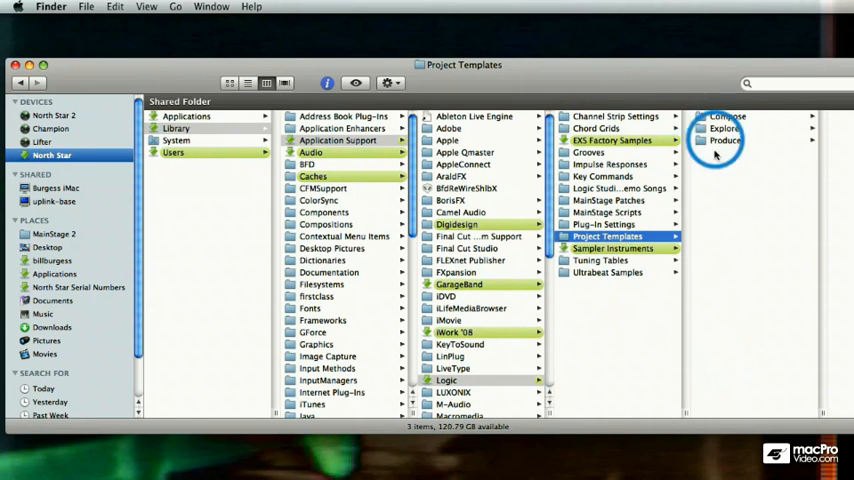
left_click(728, 116)
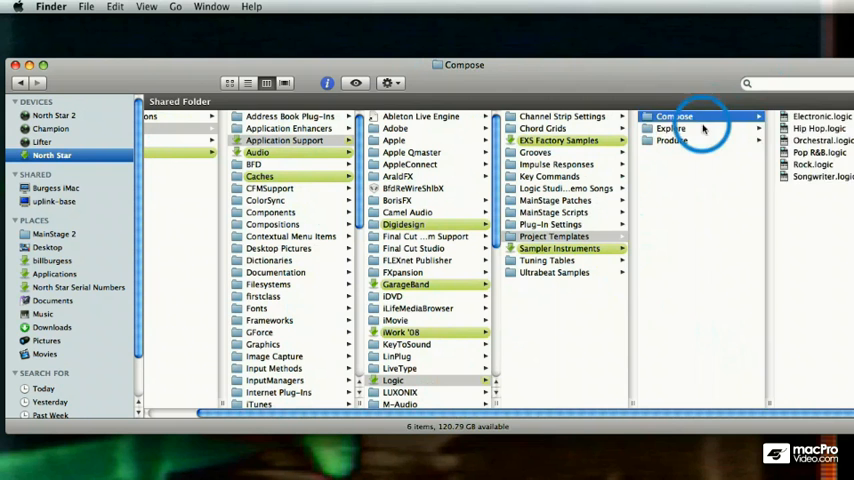
left_click(672, 140)
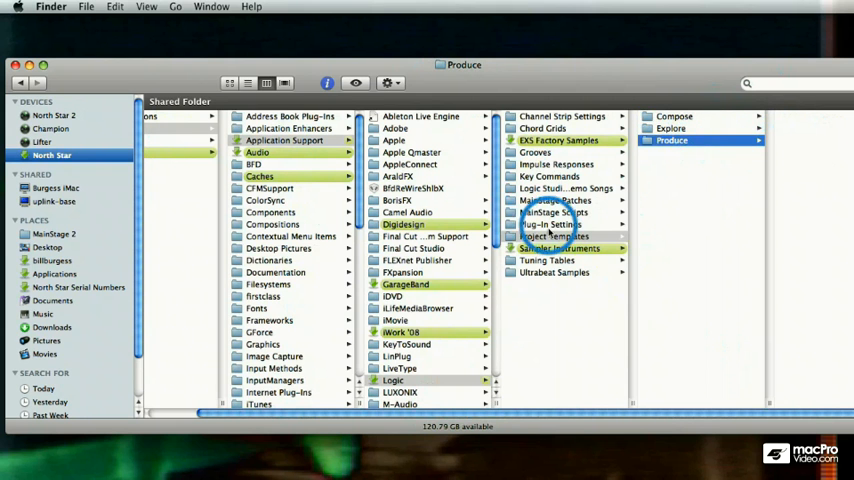
- Open MainStage Patches › 01 Pre-Mapped › 04 Vocal to list its five items
left_click(554, 200)
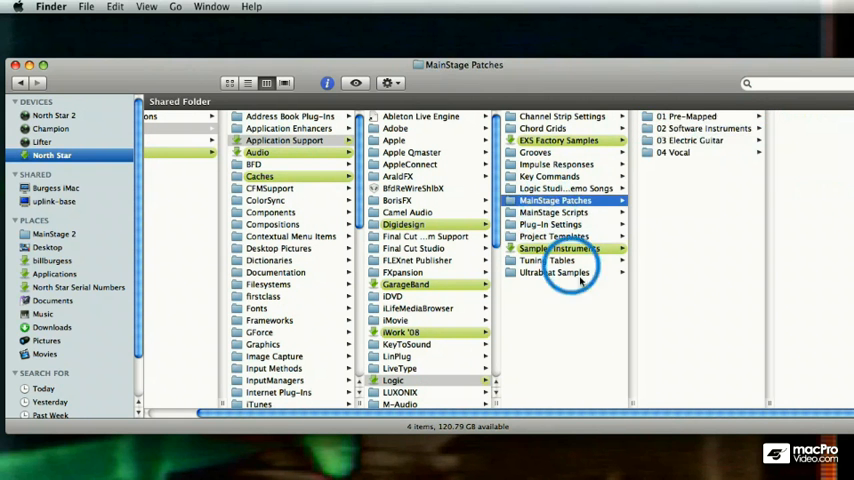
left_click(700, 140)
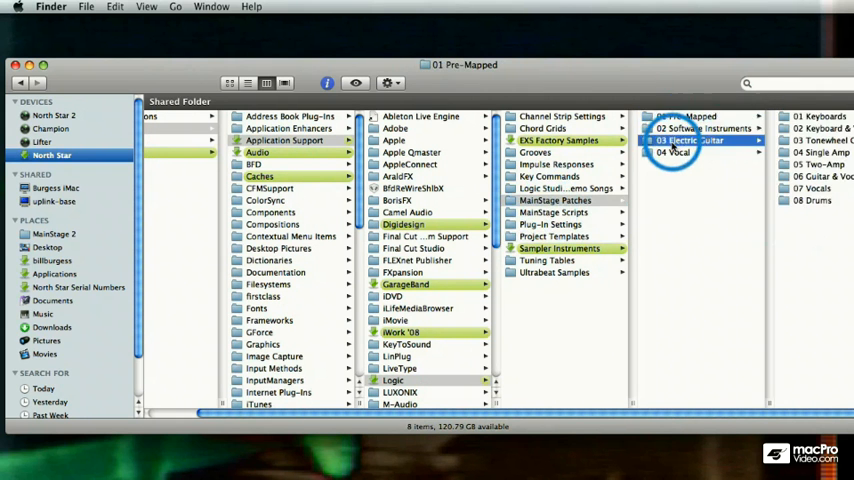
left_click(673, 152)
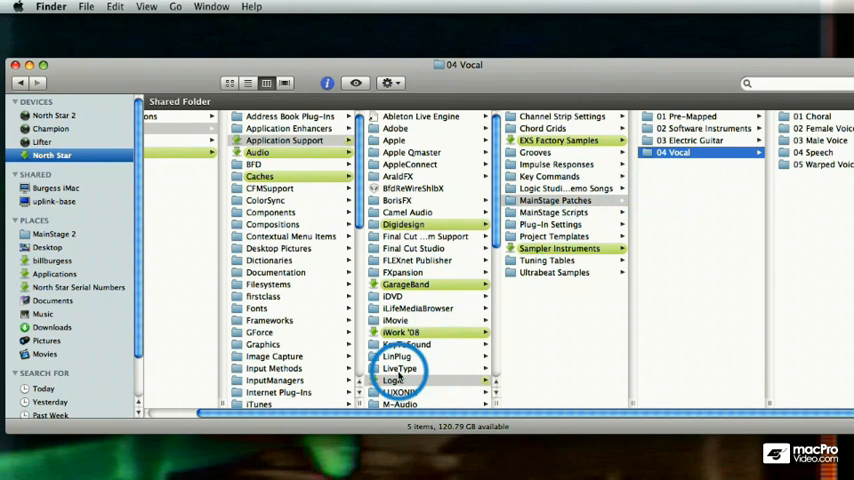
right_click(398, 368)
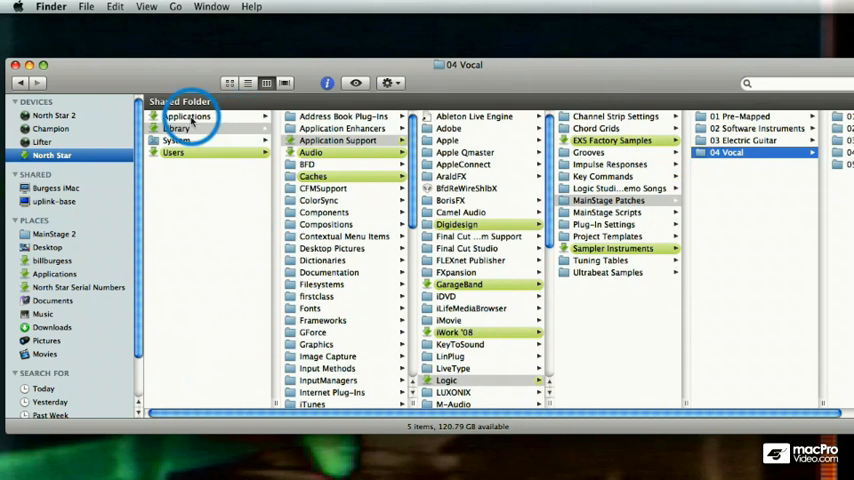
- Select MainStage.app in Applications and show its package contents in a new window
left_click(188, 116)
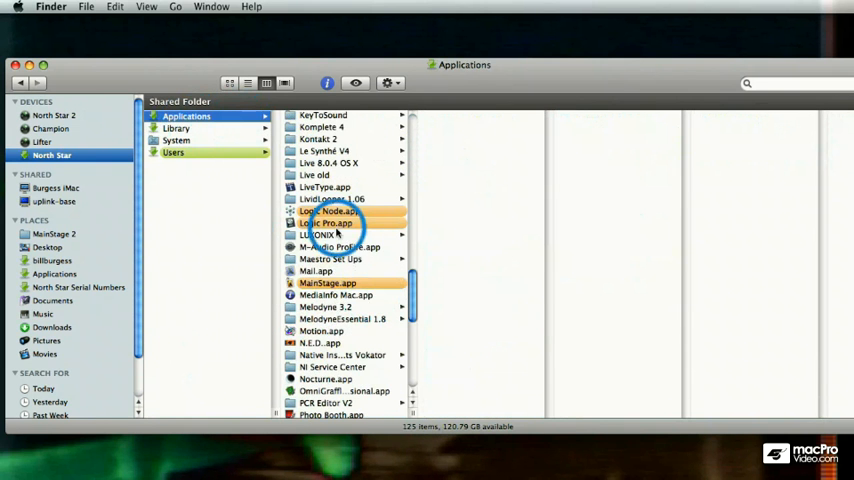
left_click(327, 283)
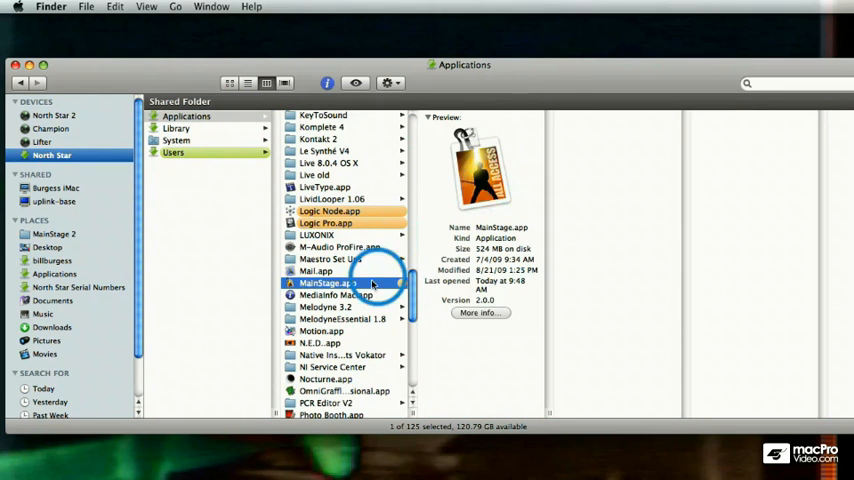
mouse_move(480, 180)
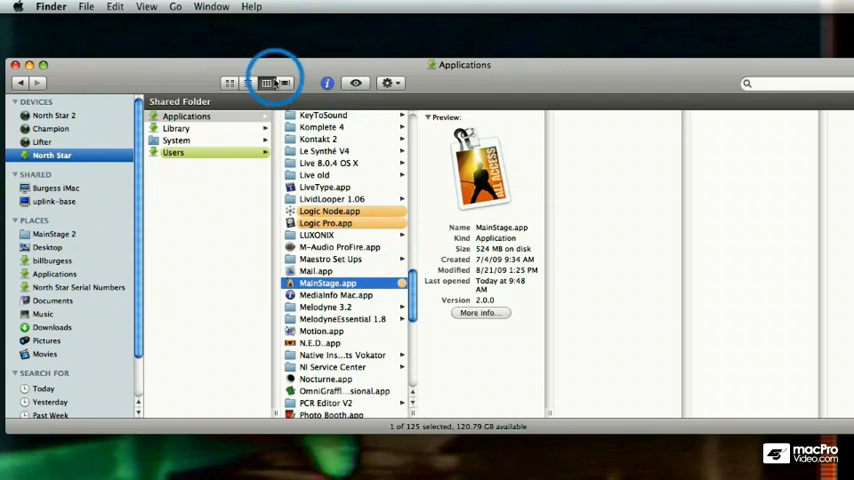
right_click(327, 283)
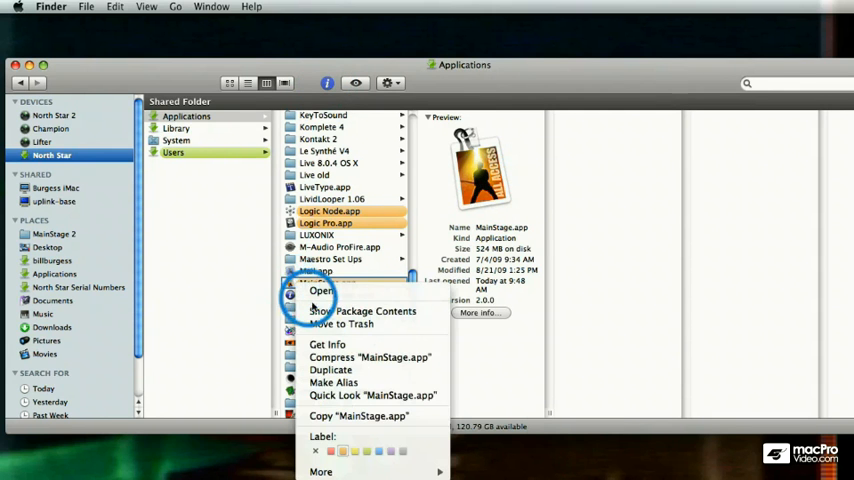
left_click(361, 311)
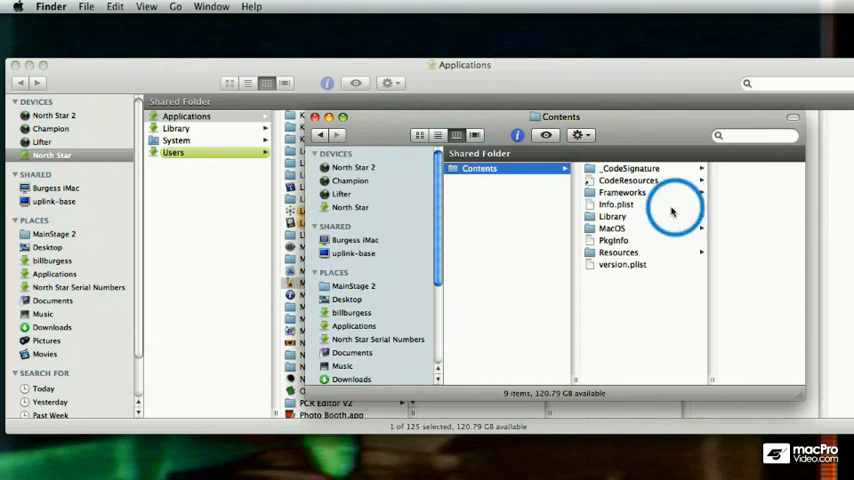
- Open the package's Resources folder and scroll to MainStage Concerts
left_click(618, 252)
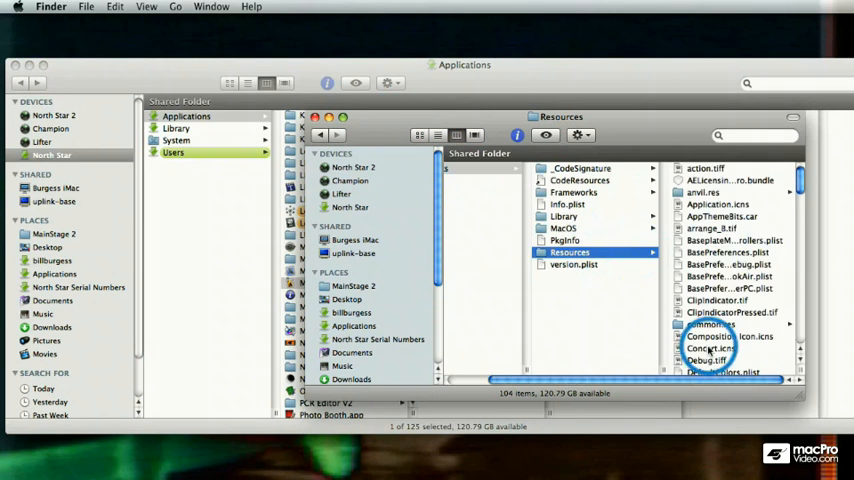
scroll("down", 3)
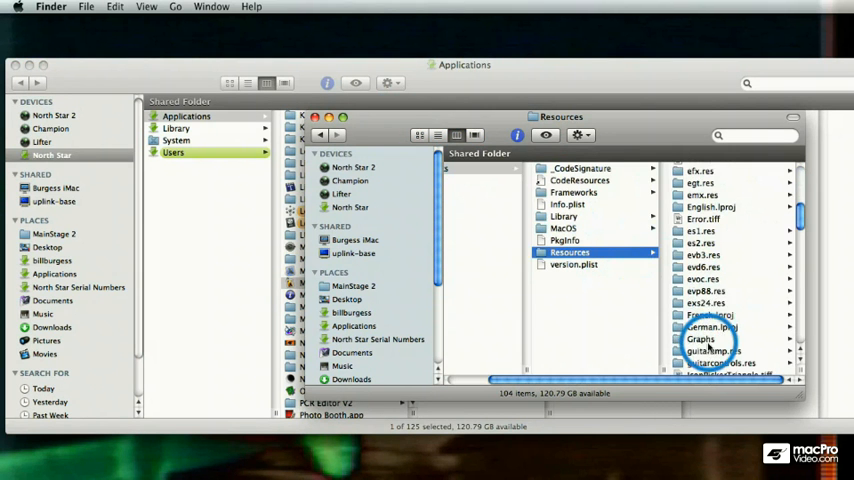
scroll("down", 3)
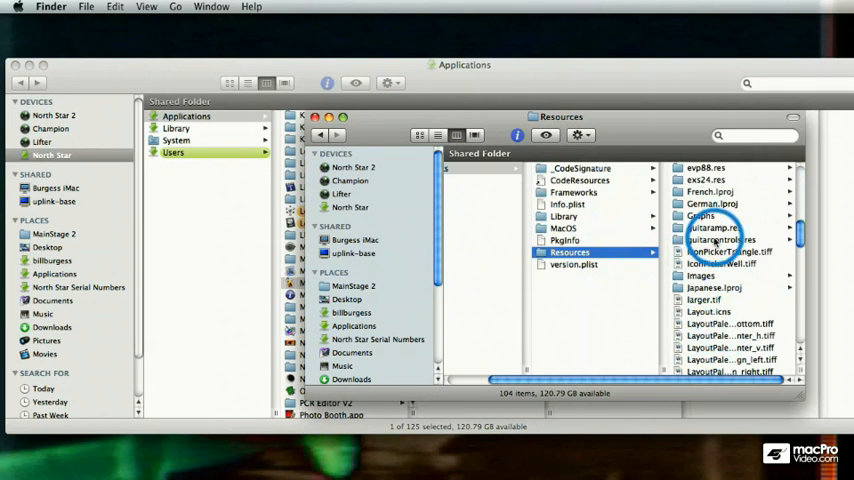
mouse_move(665, 140)
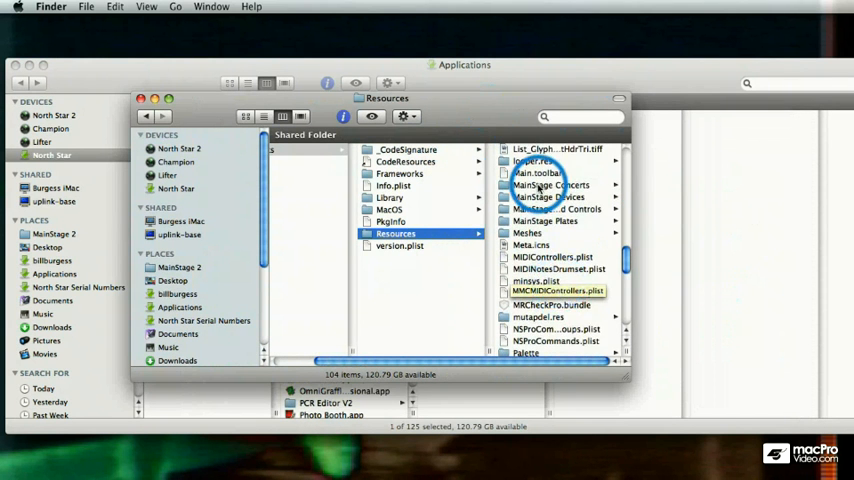
left_click(550, 185)
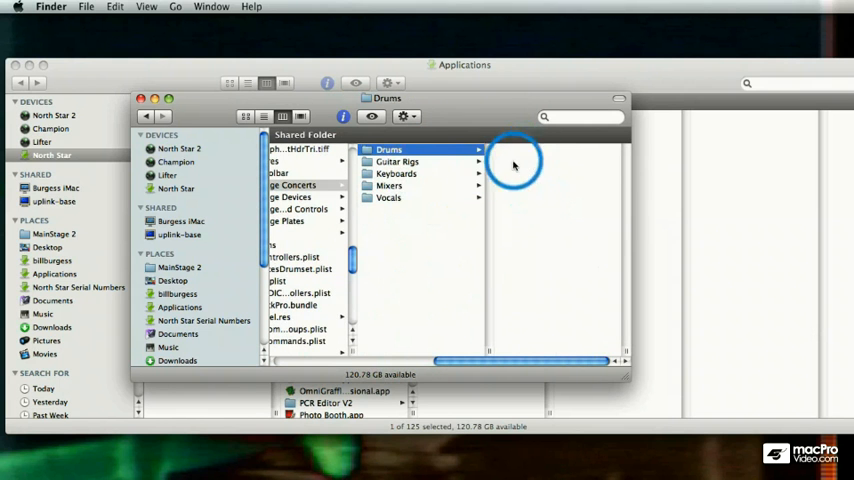
- Browse the Drums and Guitar Rigs concert templates, then close the package window
left_click(388, 150)
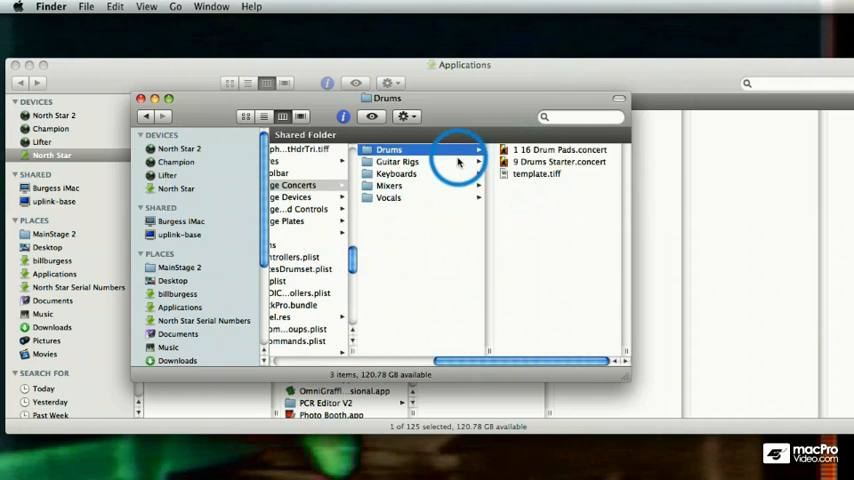
left_click(398, 162)
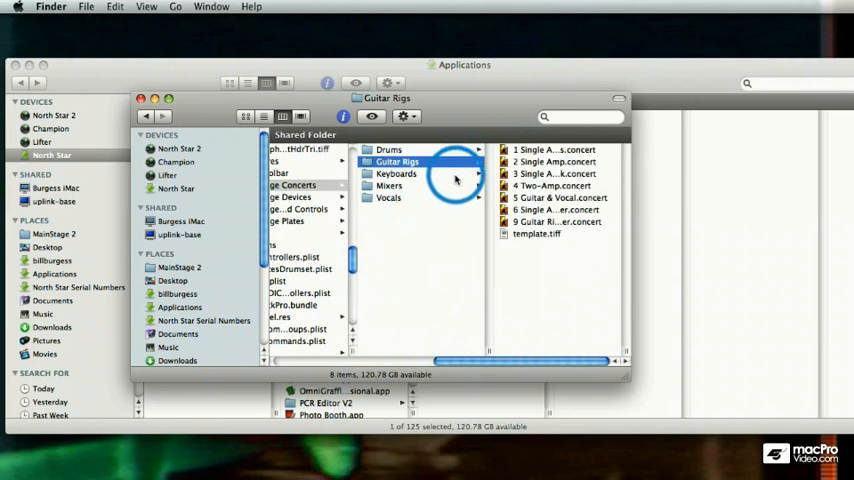
left_click(397, 173)
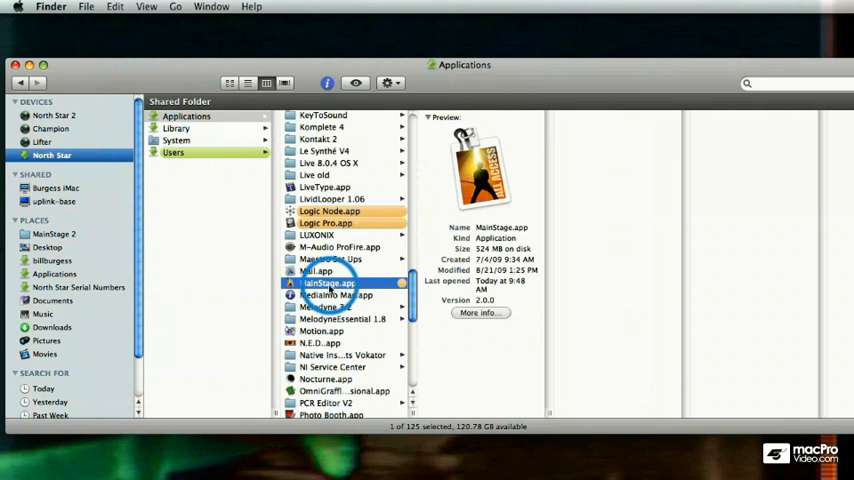
- Launch MainStage from its context menu and close the Finder window, opening the Untitled Concert
right_click(325, 283)
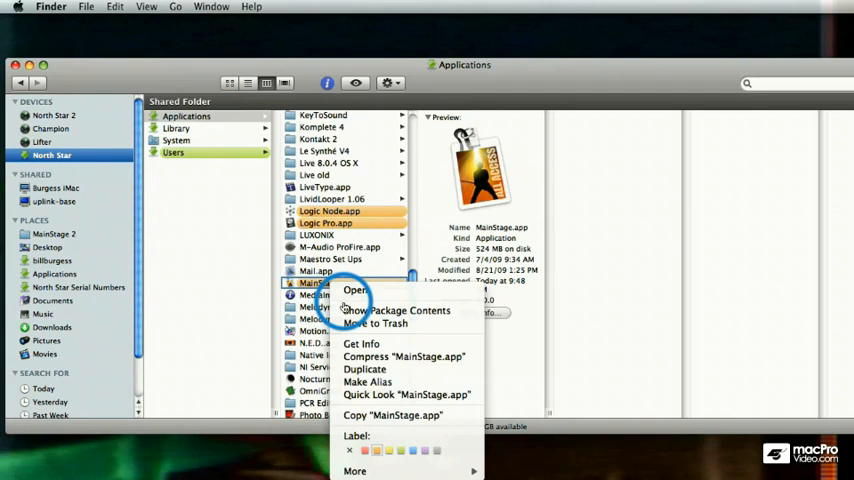
left_click(356, 290)
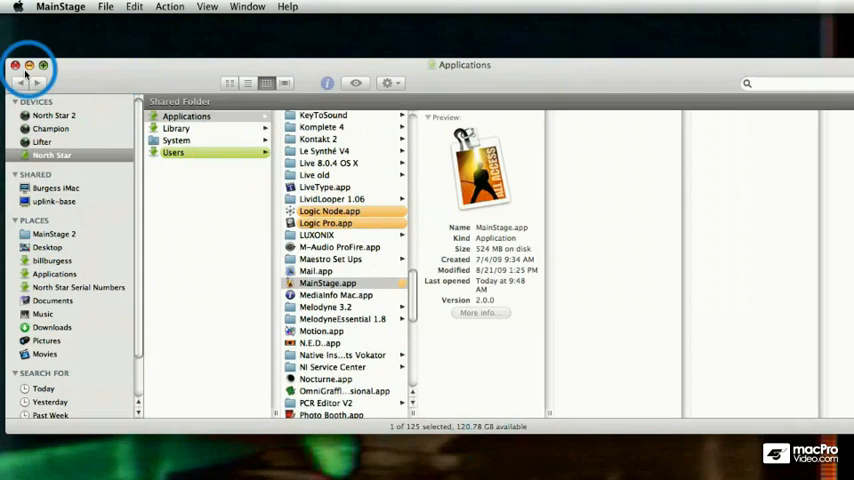
double_click(327, 283)
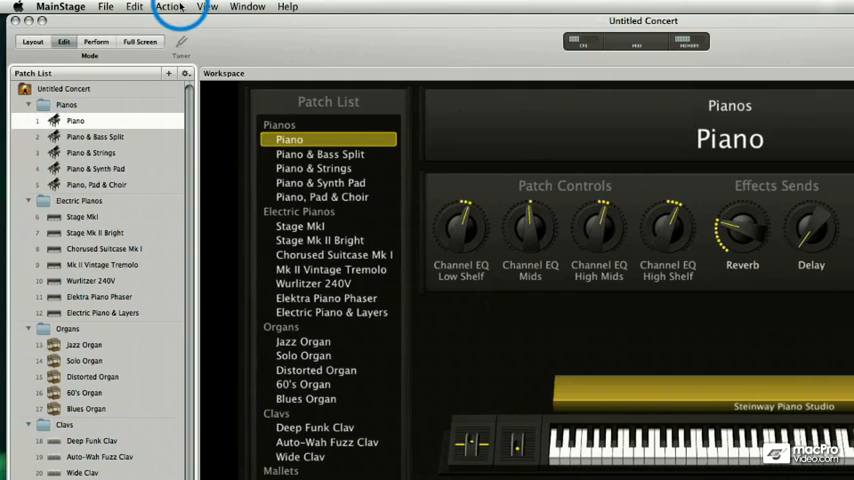